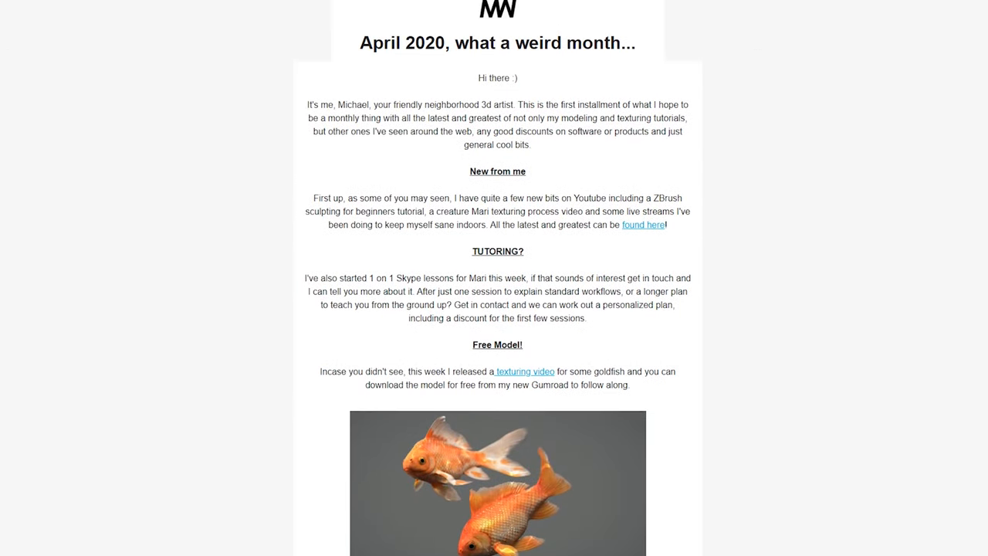
Scroll the newsletter past Free Model and Trial Resets to the tutorial and TV recommendations.
{"action": "scroll", "scroll_direction": "down", "scroll_amount": 3}
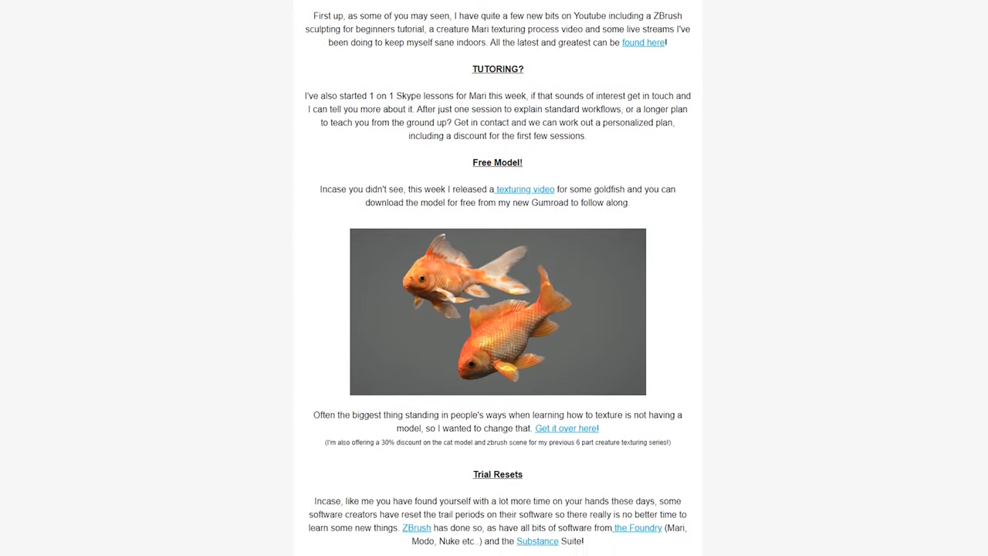
{"action": "scroll", "scroll_direction": "down", "scroll_amount": 3}
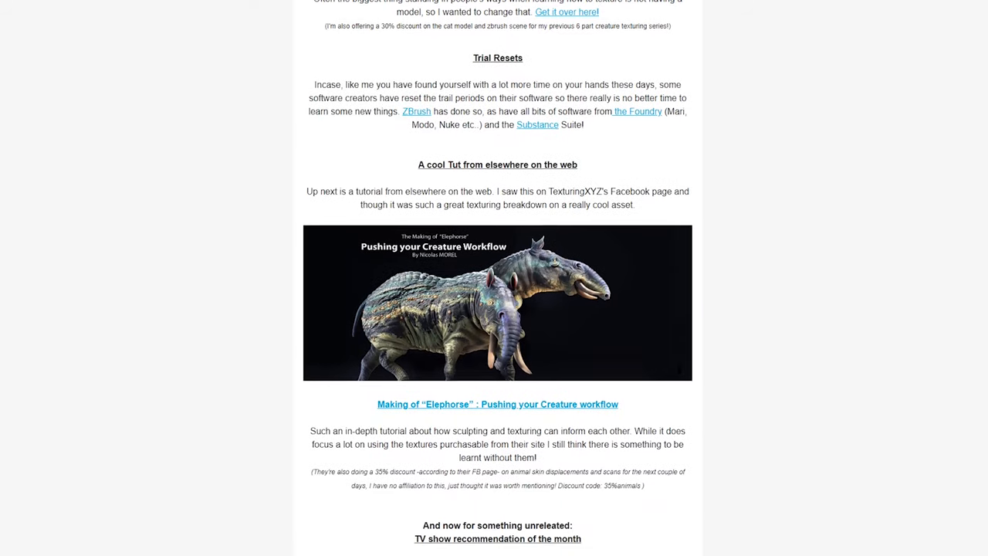
{"action": "scroll", "scroll_direction": "down", "scroll_amount": 3}
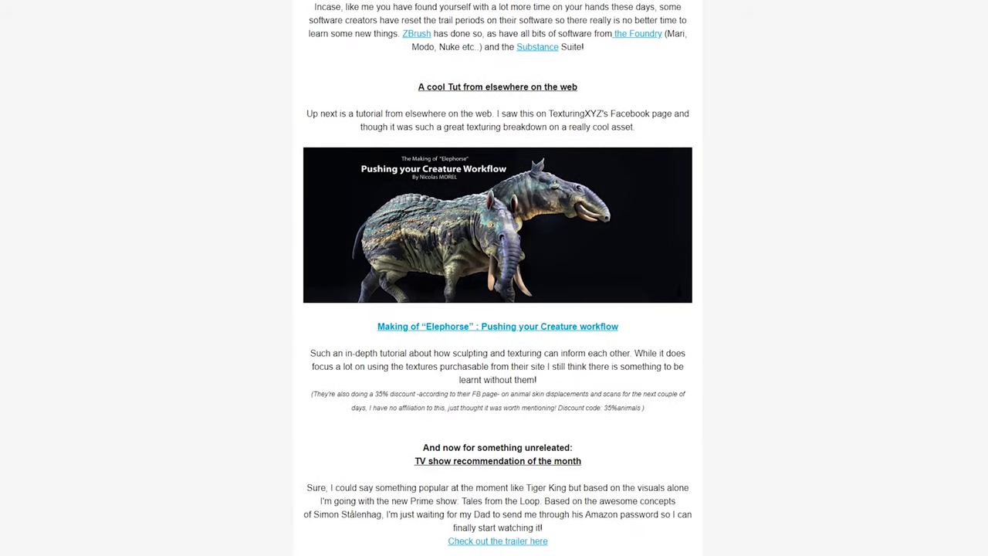
{"action": "scroll", "scroll_direction": "down", "scroll_amount": 3}
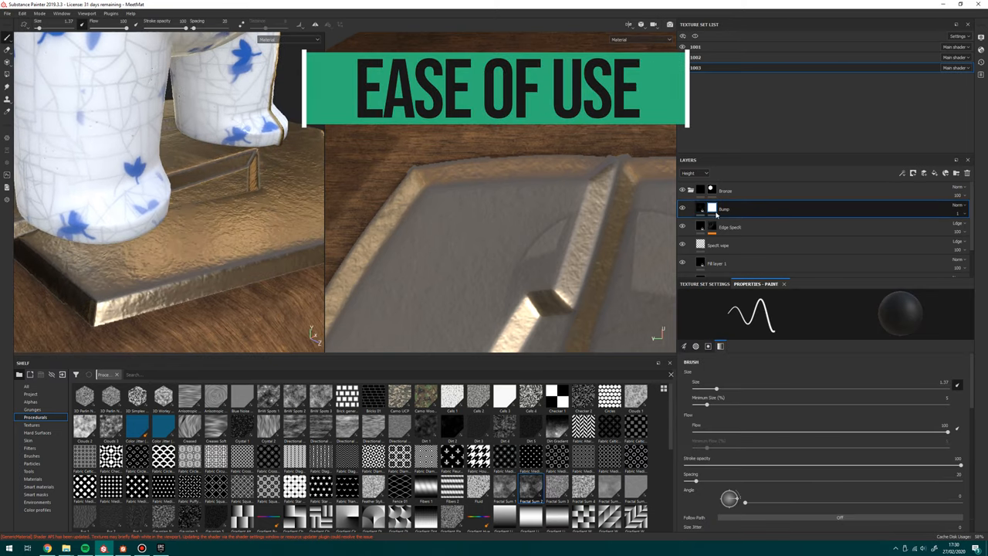
Add a Fractal Sum 2 fill to the Bump layer's mask with Balance about 0.36.
{"action": "right_click", "coordinate": [710, 209]}
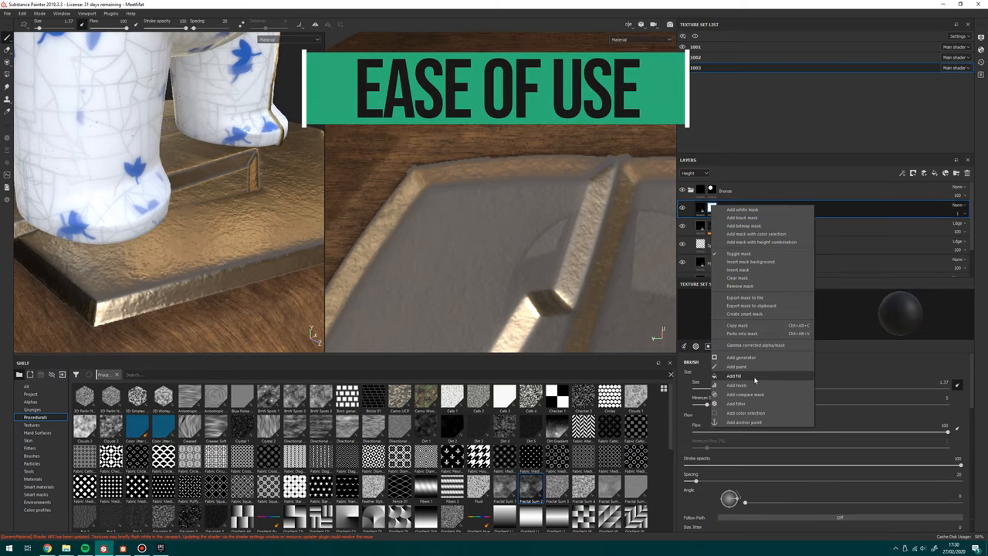
{"action": "left_click", "coordinate": [734, 375]}
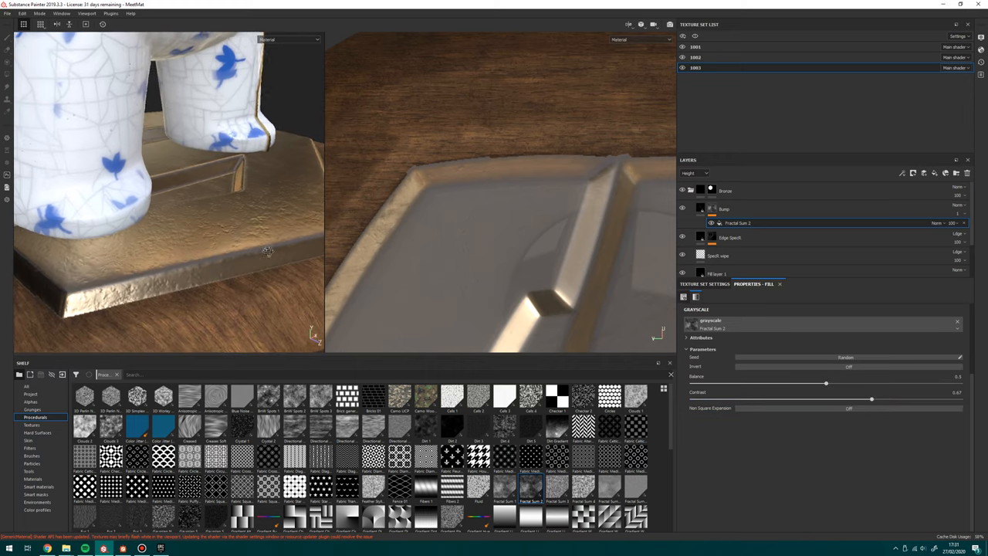
{"action": "left_click_drag", "start_coordinate": [826, 382], "coordinate": [895, 382]}
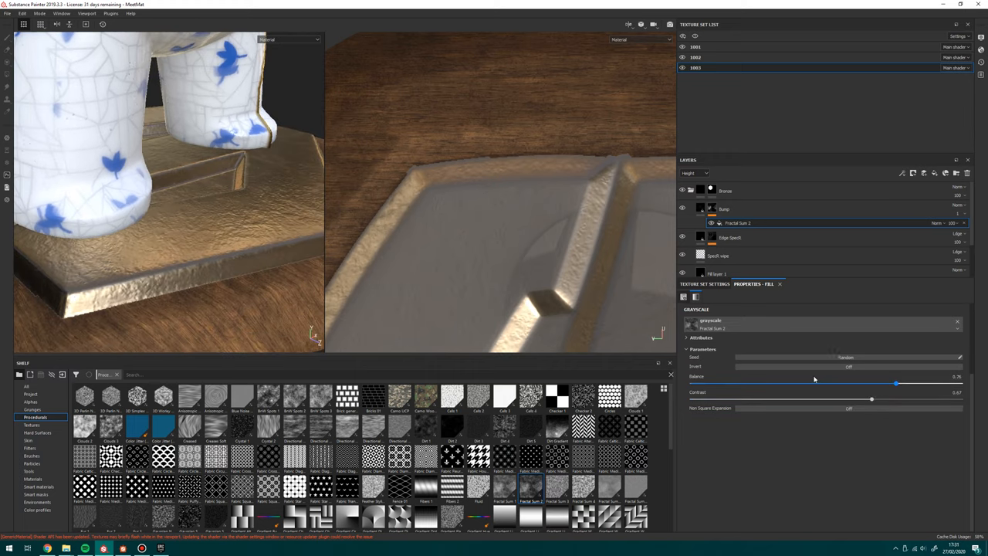
{"action": "left_click_drag", "start_coordinate": [895, 383], "coordinate": [741, 383]}
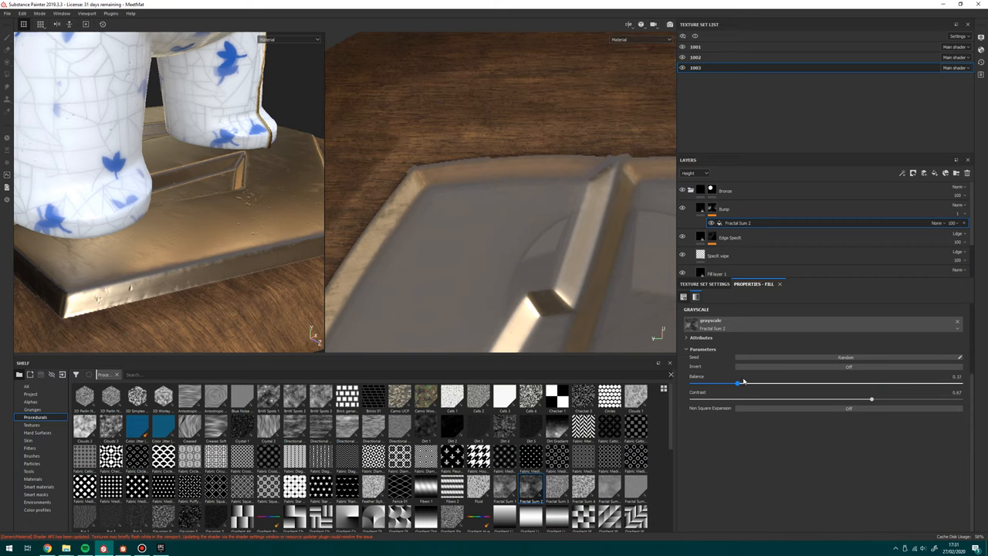
{"action": "left_click_drag", "start_coordinate": [741, 382], "coordinate": [795, 382]}
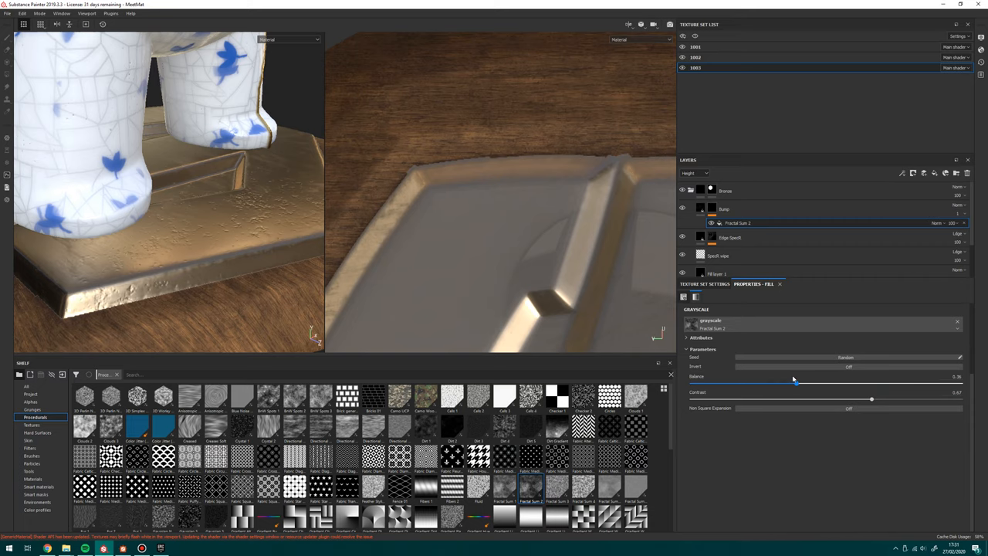
{"action": "left_click_drag", "start_coordinate": [795, 376], "coordinate": [783, 376]}
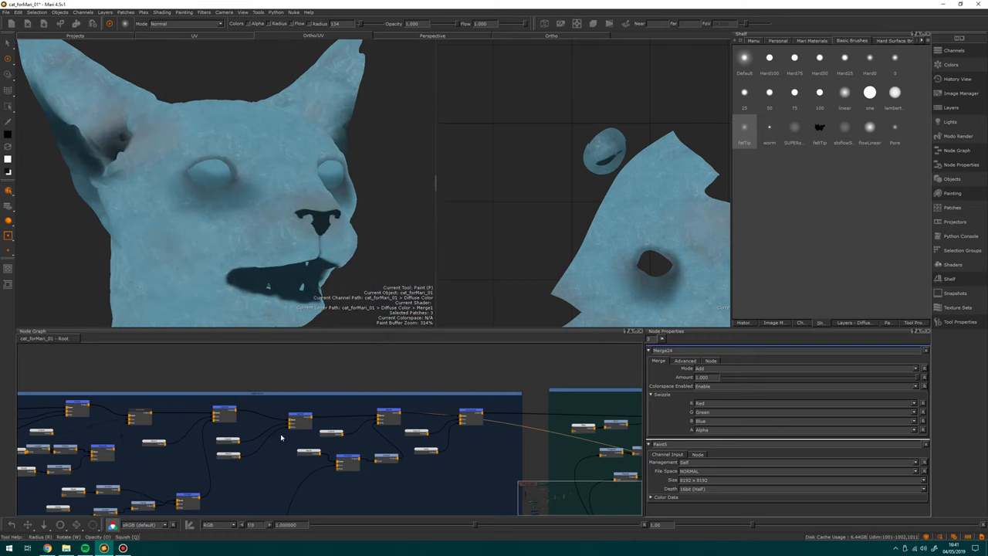
Set the Paint brush radius to 60 and paint detailed blue skin on the cat's face.
{"action": "left_click_drag", "start_coordinate": [231, 193], "coordinate": [232, 154]}
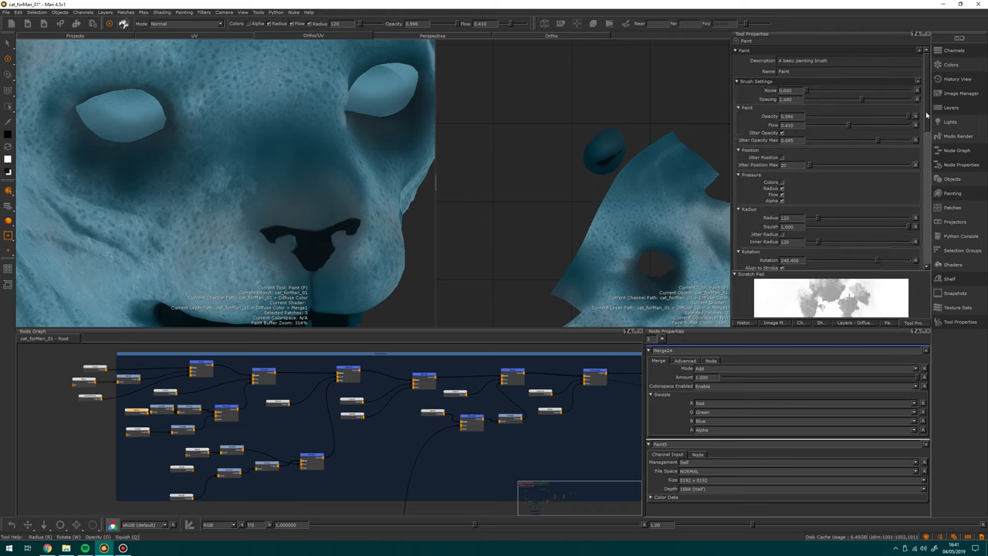
{"action": "scroll", "scroll_direction": "down", "scroll_amount": 3}
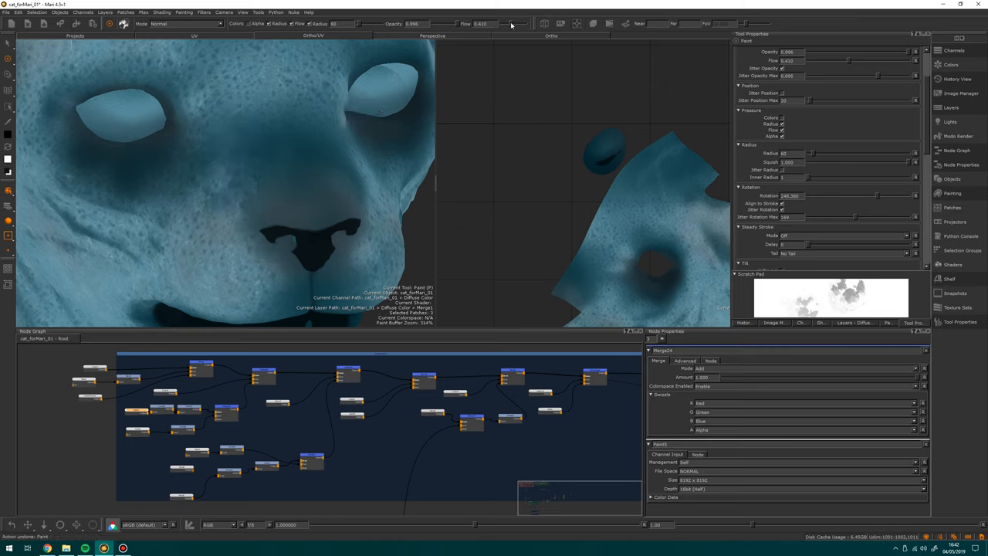
{"action": "left_click_drag", "start_coordinate": [239, 217], "coordinate": [278, 255]}
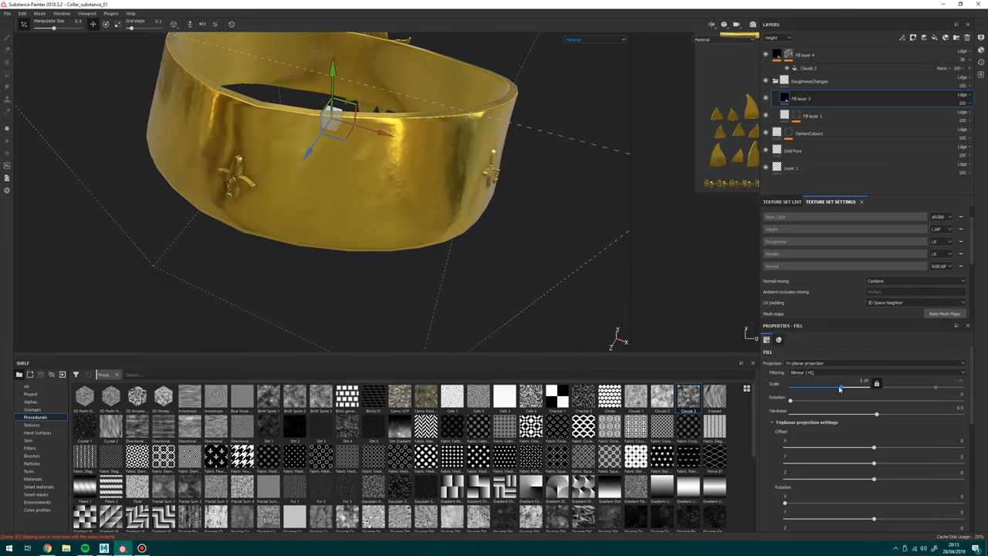
Shift the collar's tri-planar projection along Y and scale it down to about 1.29.
{"action": "left_click_drag", "start_coordinate": [849, 384], "coordinate": [840, 384]}
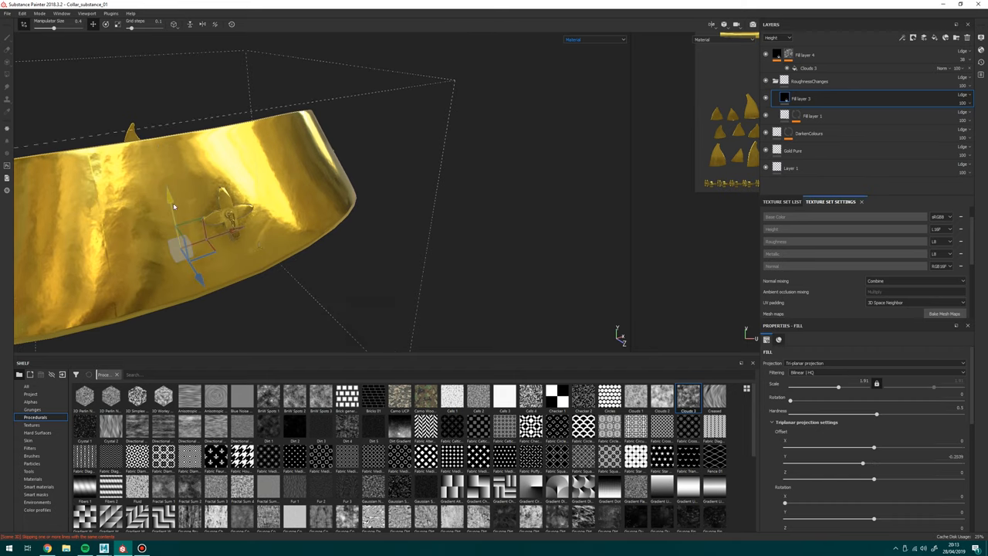
{"action": "left_click_drag", "start_coordinate": [174, 206], "coordinate": [367, 138]}
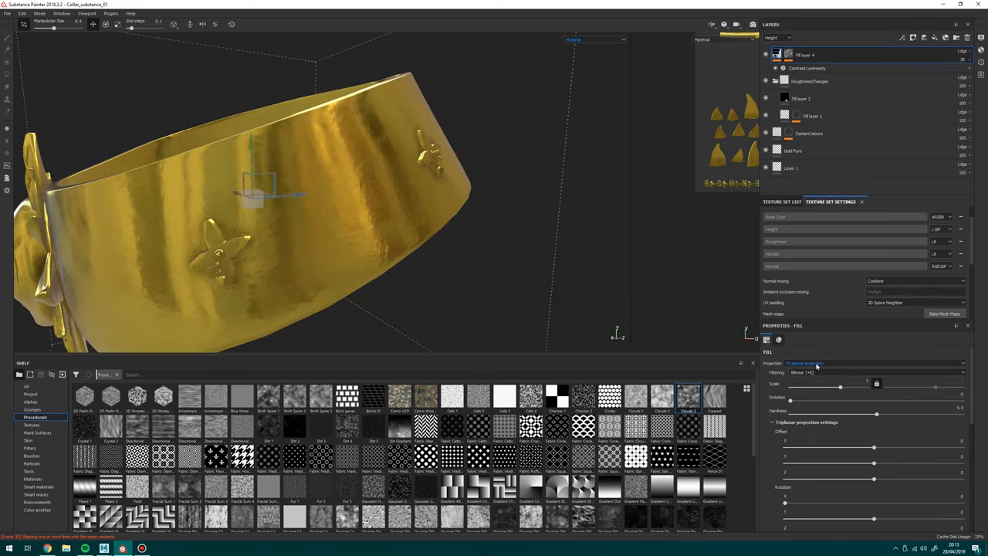
{"action": "left_click_drag", "start_coordinate": [840, 384], "coordinate": [837, 385]}
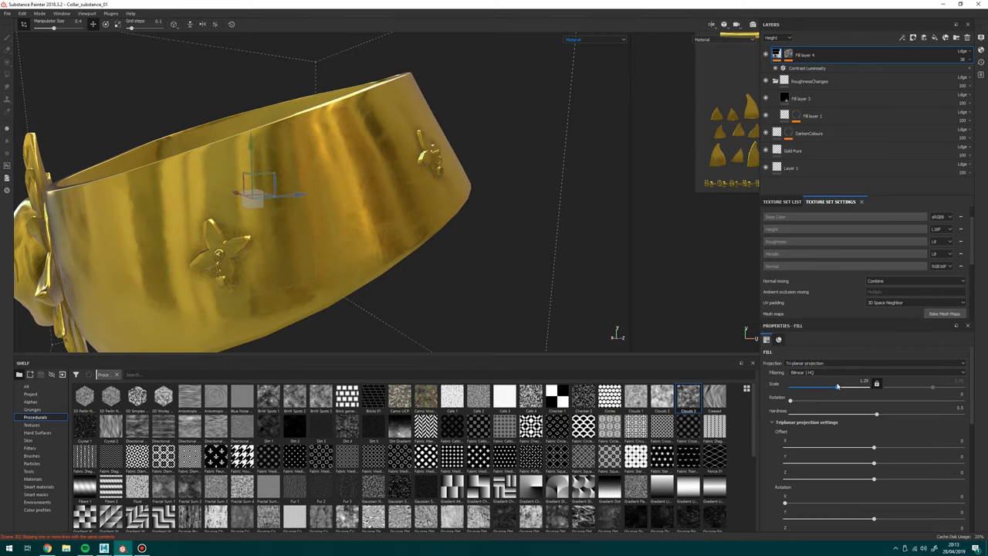
{"action": "left_click_drag", "start_coordinate": [838, 384], "coordinate": [841, 384]}
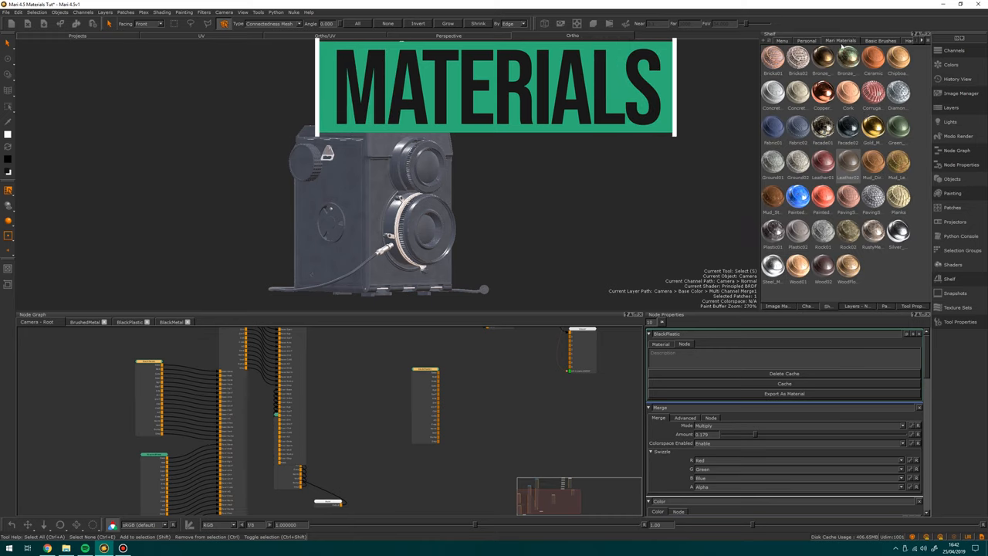
{"action": "mouse_move", "coordinate": [913, 122]}
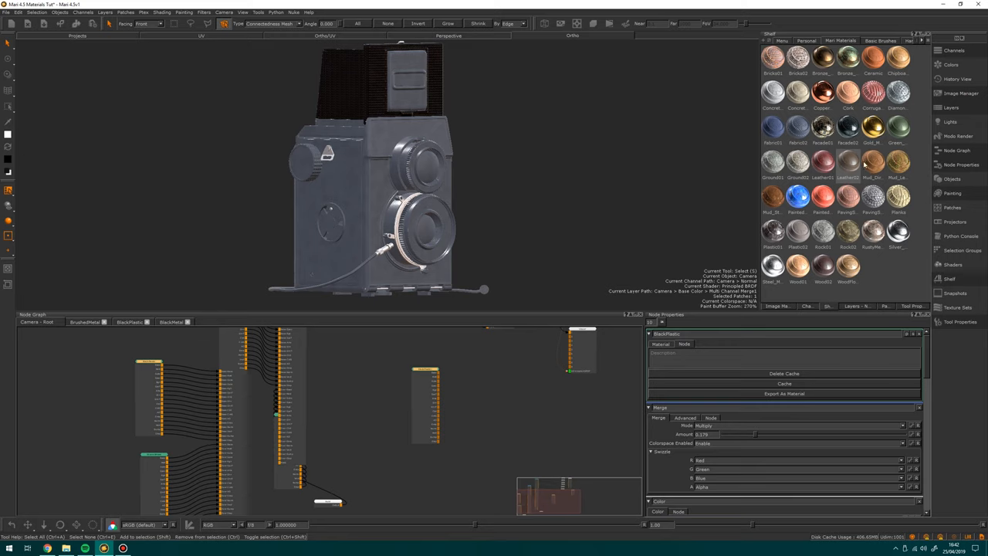
{"action": "mouse_move", "coordinate": [843, 173]}
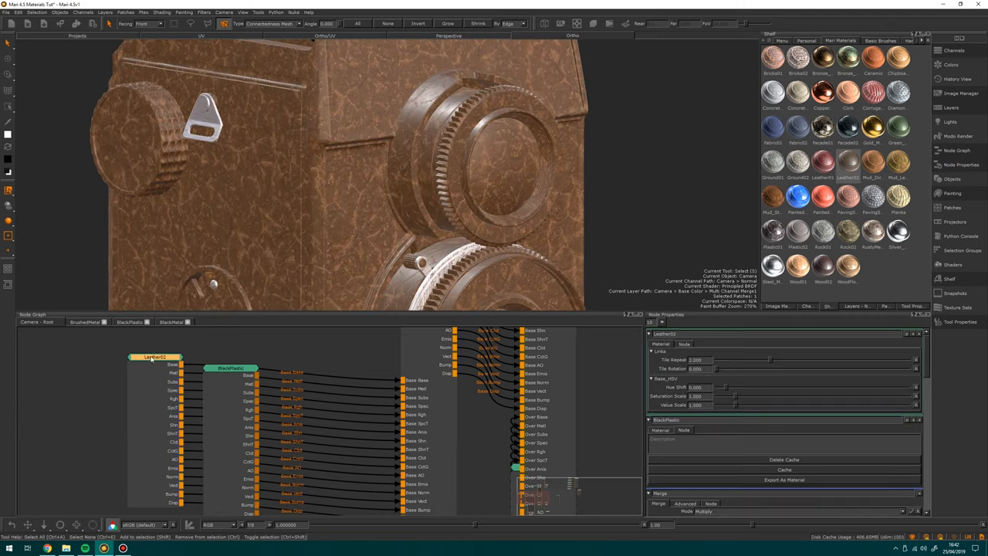
{"action": "mouse_move", "coordinate": [766, 361]}
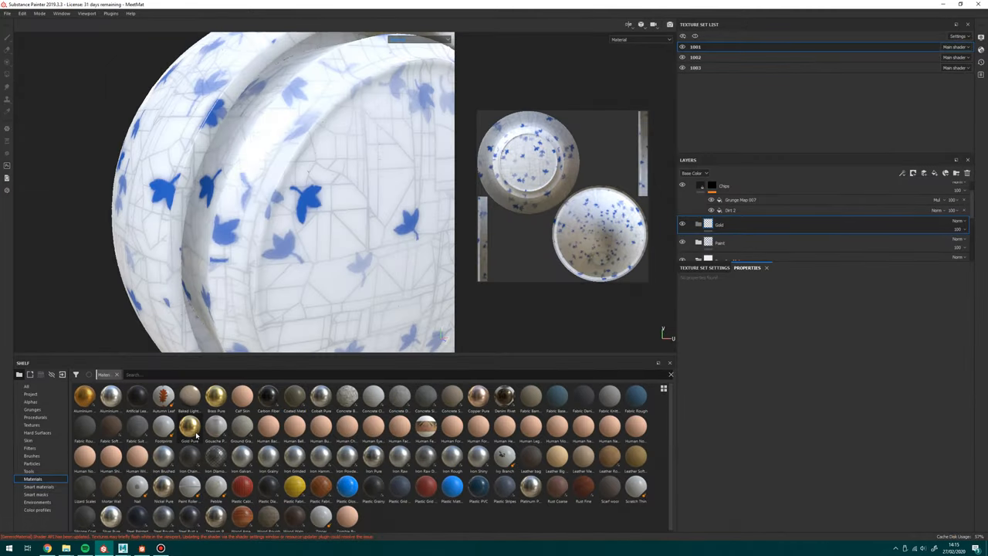
{"action": "mouse_move", "coordinate": [189, 426]}
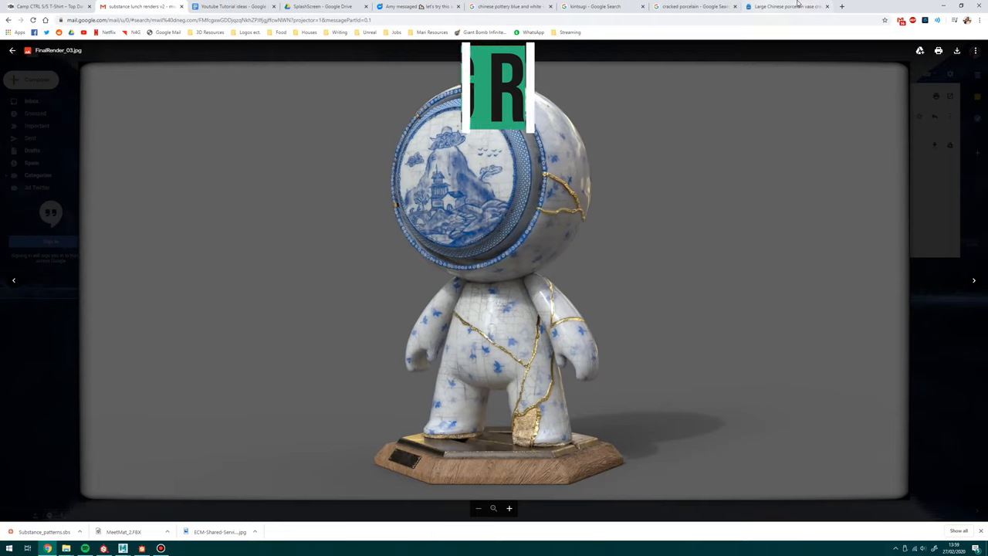
View Google Images for 'chinese pottery blue and white' and preview a plate.
{"action": "left_click", "coordinate": [690, 6]}
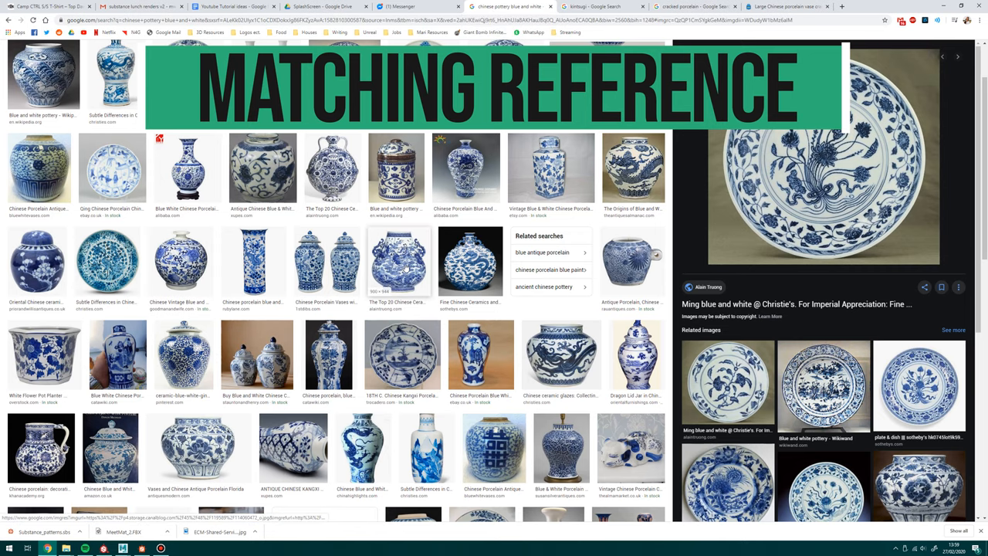
{"action": "left_click", "coordinate": [398, 260]}
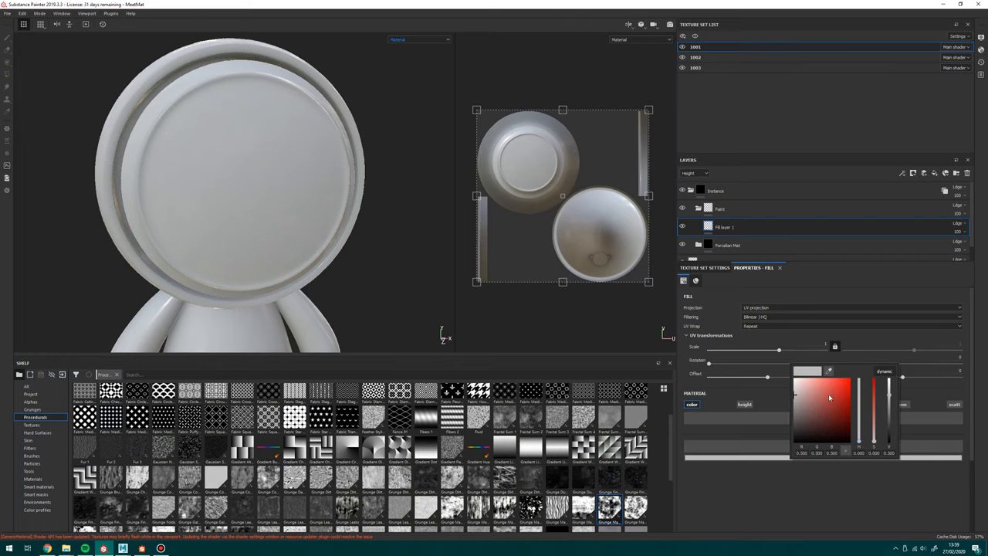
Pick a saturated blue as the robot fill layer's base colour.
{"action": "left_click", "coordinate": [830, 394]}
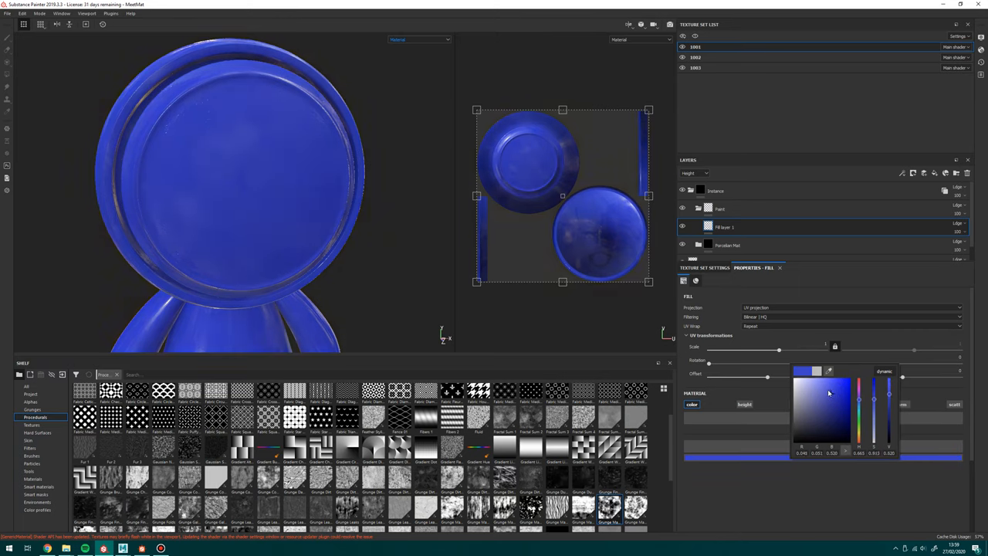
{"action": "left_click_drag", "start_coordinate": [829, 393], "coordinate": [831, 403]}
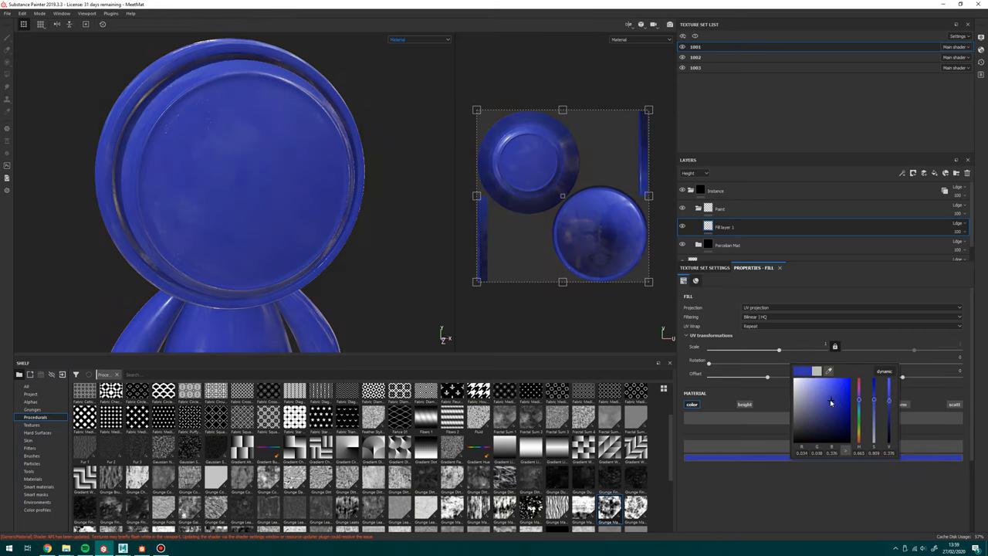
{"action": "left_click_drag", "start_coordinate": [831, 403], "coordinate": [829, 399]}
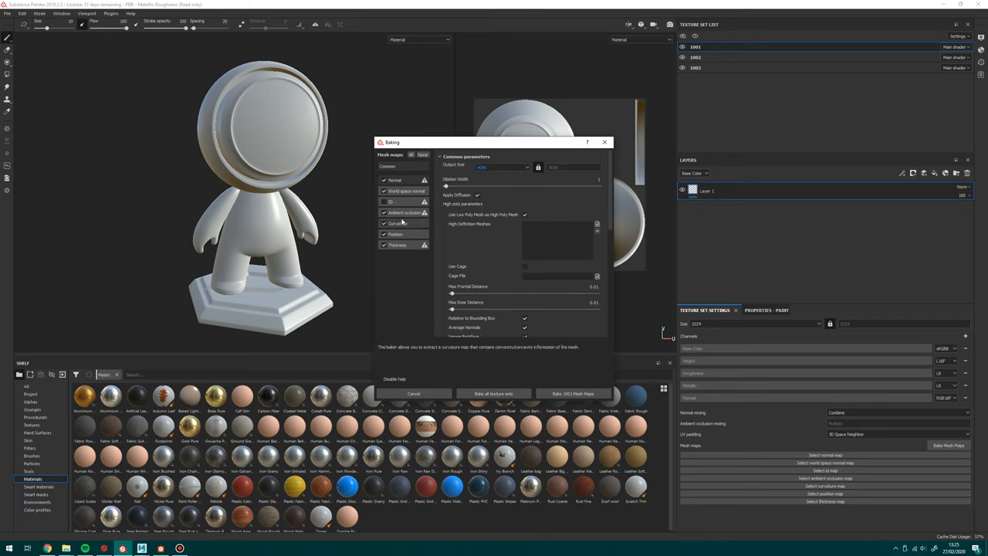
Show the Curvature baker's parameters and toggle its Enable Seams checkbox.
{"action": "left_click", "coordinate": [397, 223]}
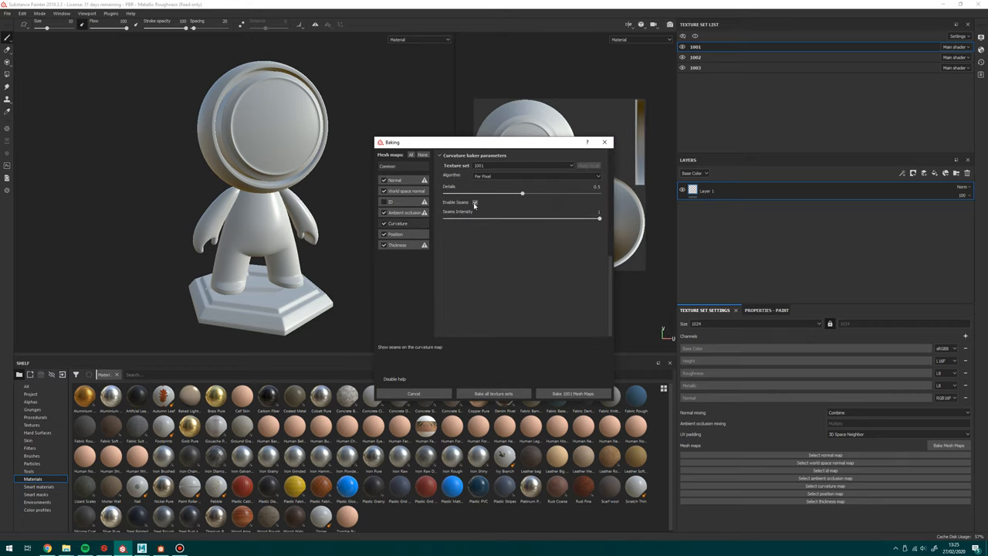
{"action": "left_click", "coordinate": [475, 202]}
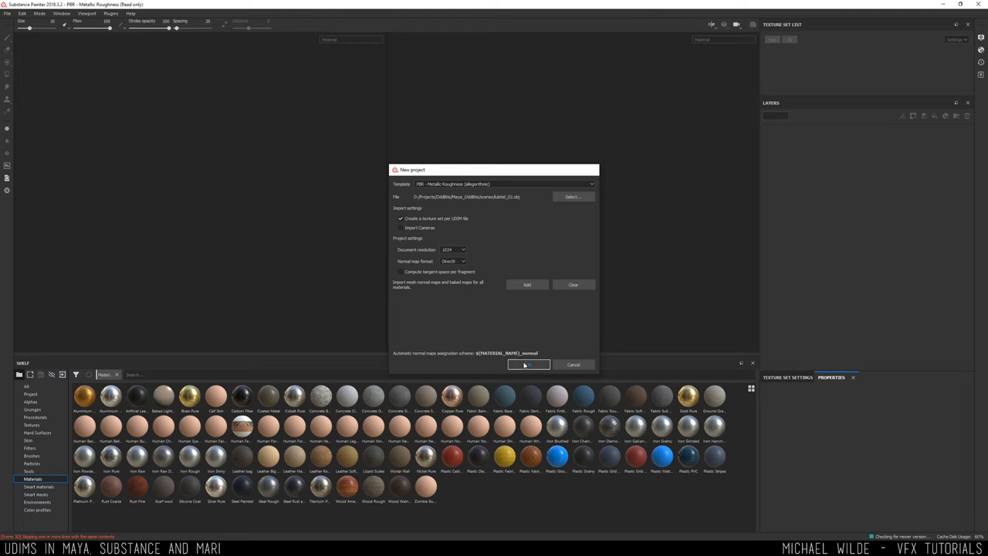
Create the camera project with one texture set per UDIM tile, 1001 to 1008.
{"action": "left_click", "coordinate": [529, 365]}
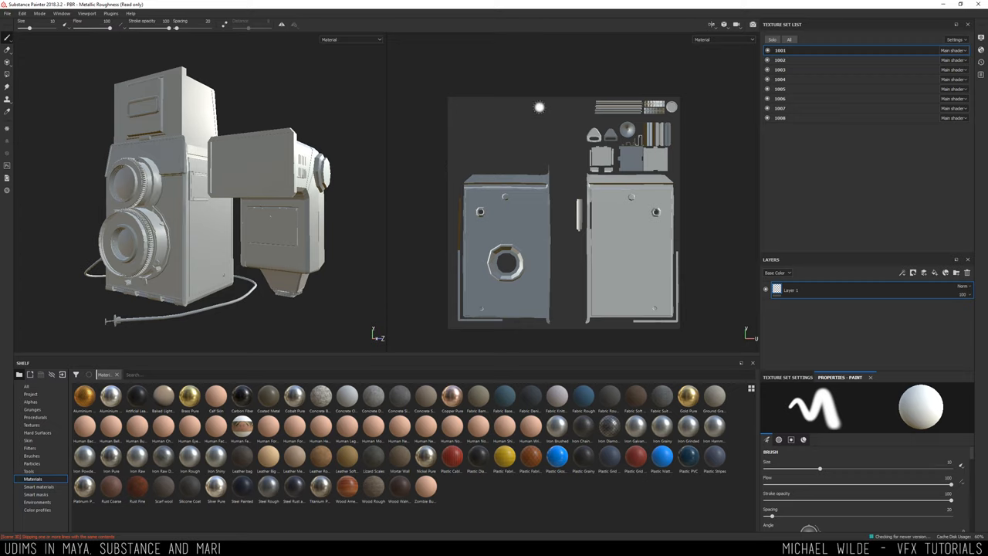
{"action": "left_click", "coordinate": [781, 59]}
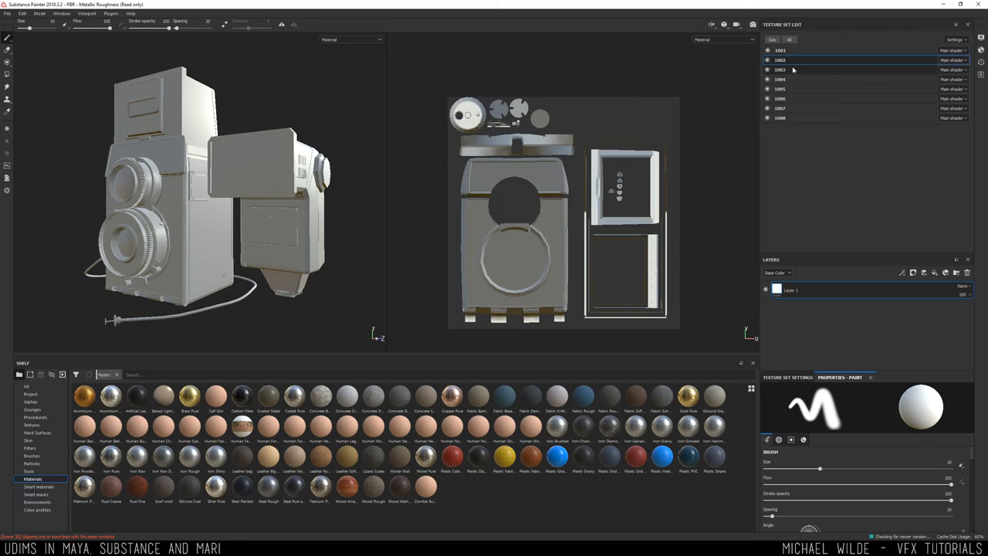
{"action": "left_click", "coordinate": [779, 78]}
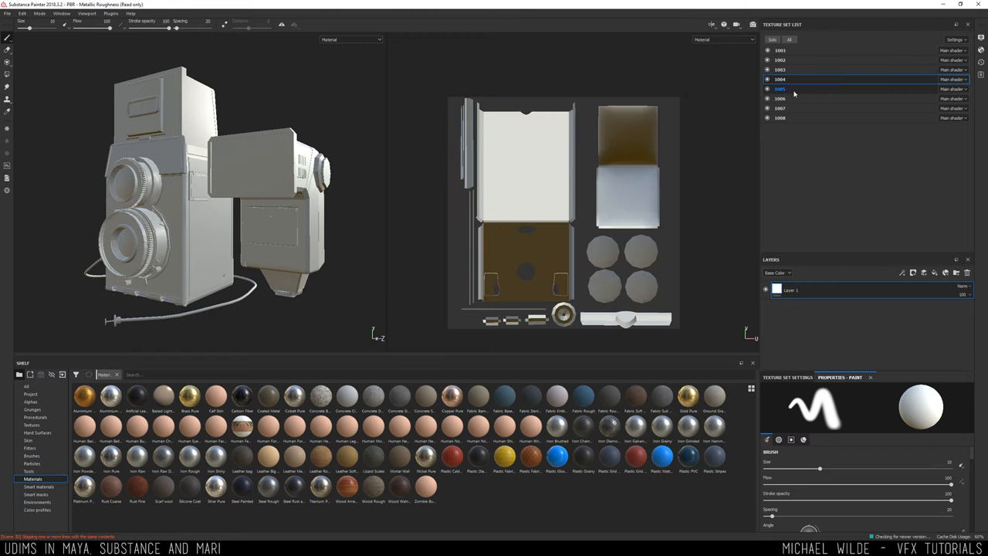
{"action": "left_click", "coordinate": [779, 98]}
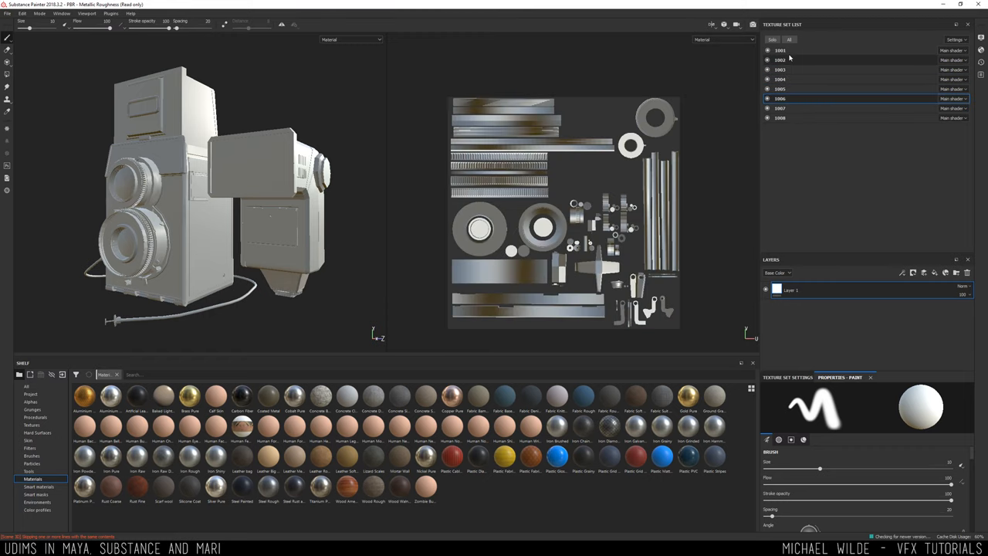
{"action": "left_click", "coordinate": [780, 70]}
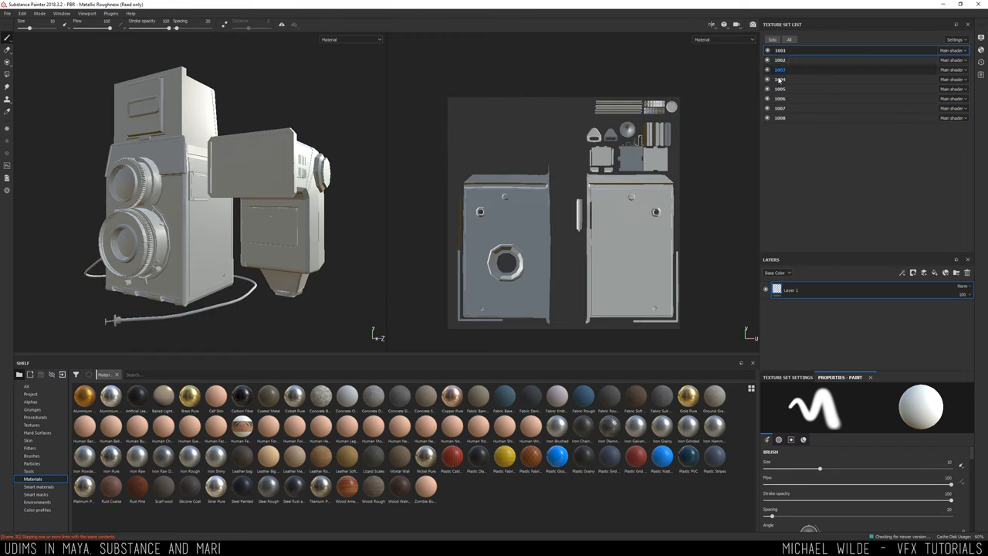
{"action": "left_click", "coordinate": [779, 69]}
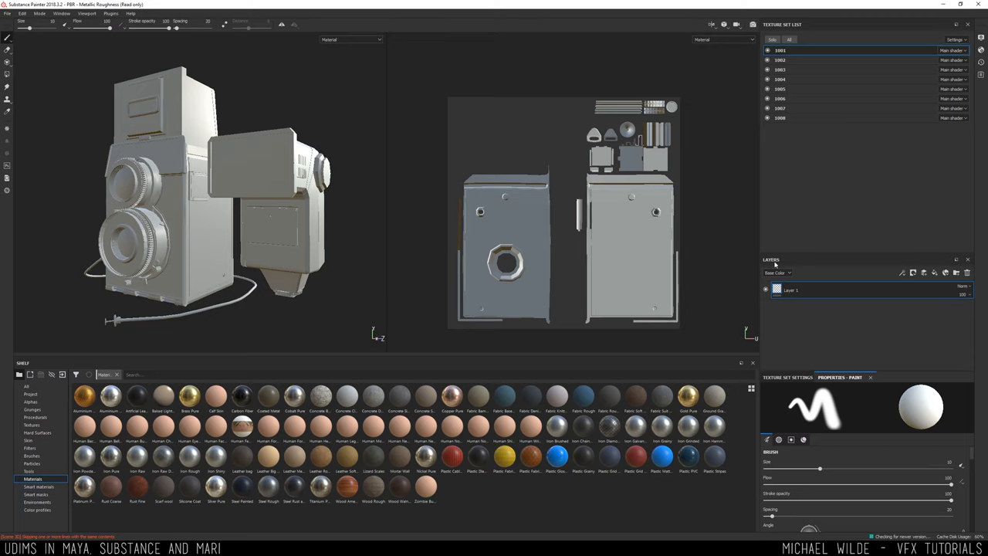
{"action": "left_click", "coordinate": [781, 60]}
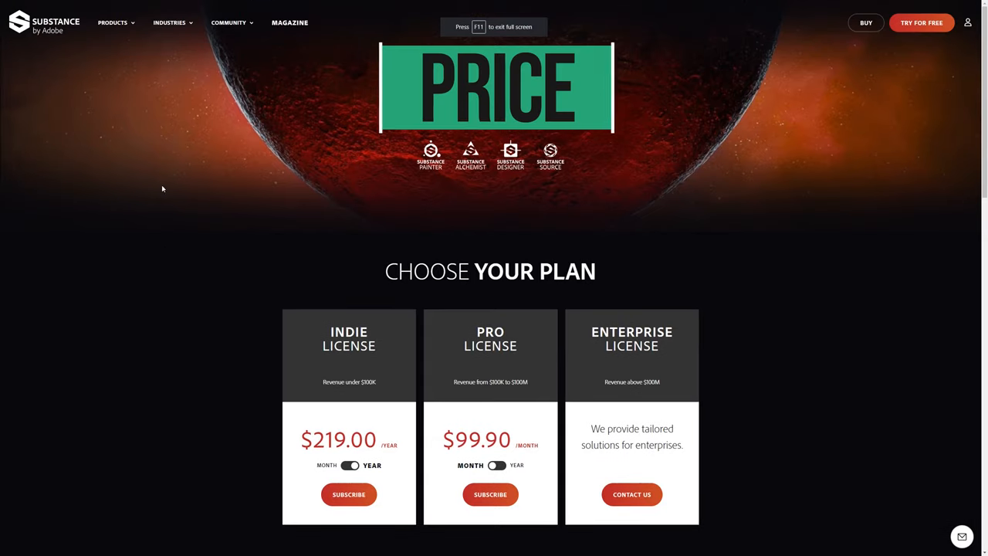
{"action": "scroll", "scroll_direction": "down", "scroll_amount": 3}
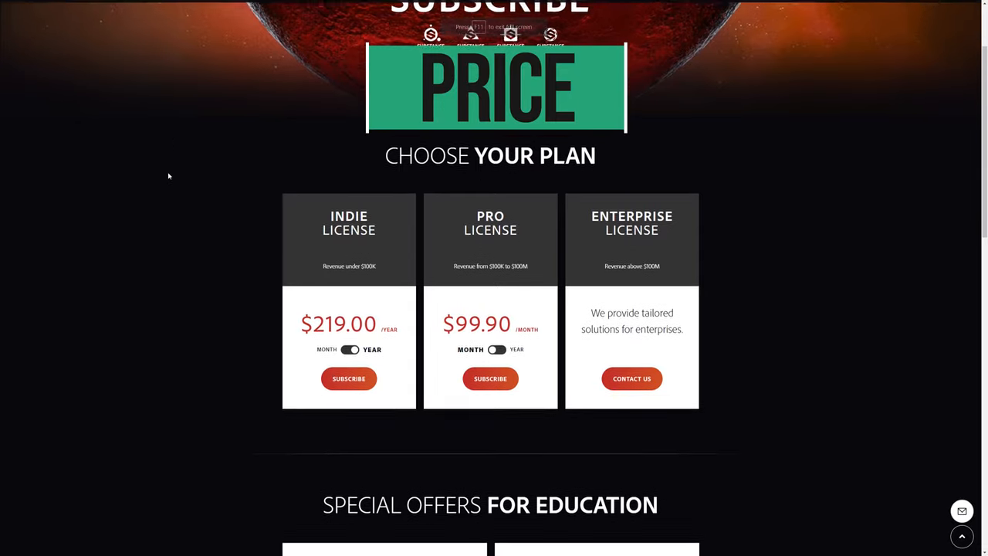
{"action": "scroll", "scroll_direction": "down", "scroll_amount": 3}
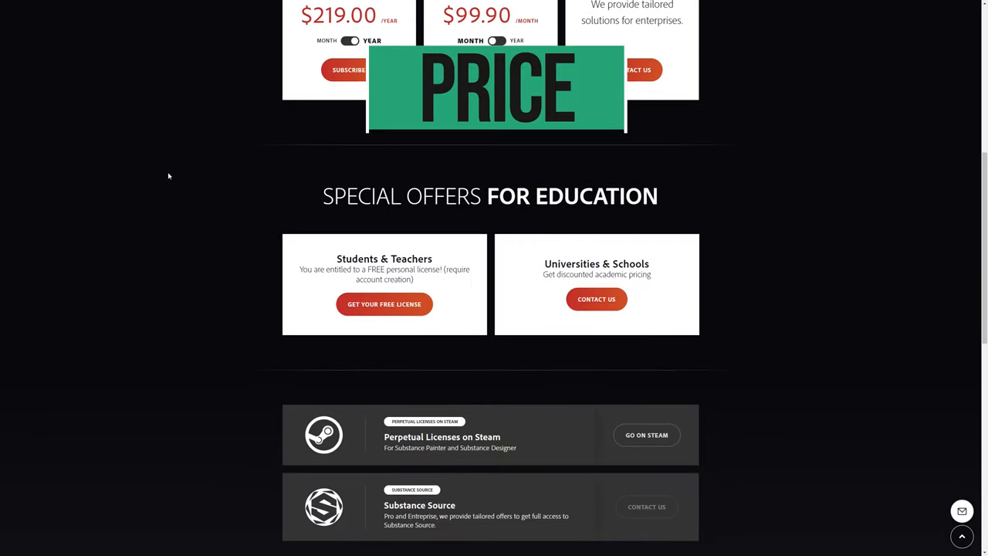
{"action": "scroll", "scroll_direction": "down", "scroll_amount": 3}
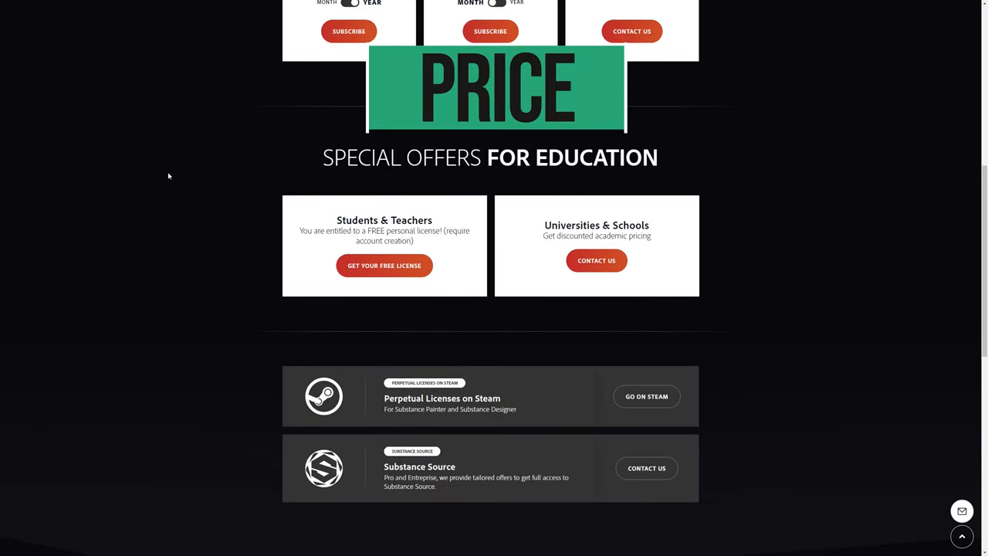
{"action": "scroll", "scroll_direction": "up", "scroll_amount": 3}
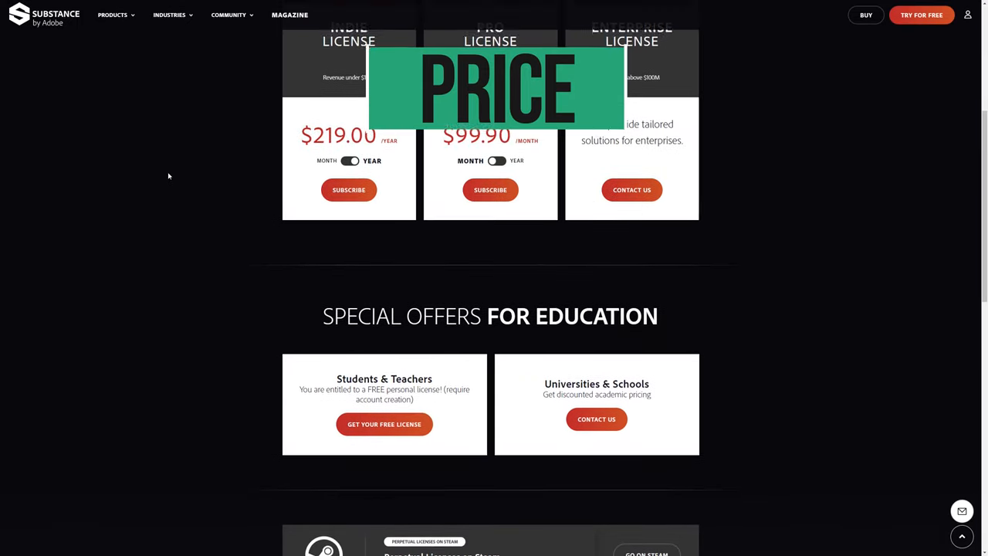
{"action": "left_click", "coordinate": [143, 10]}
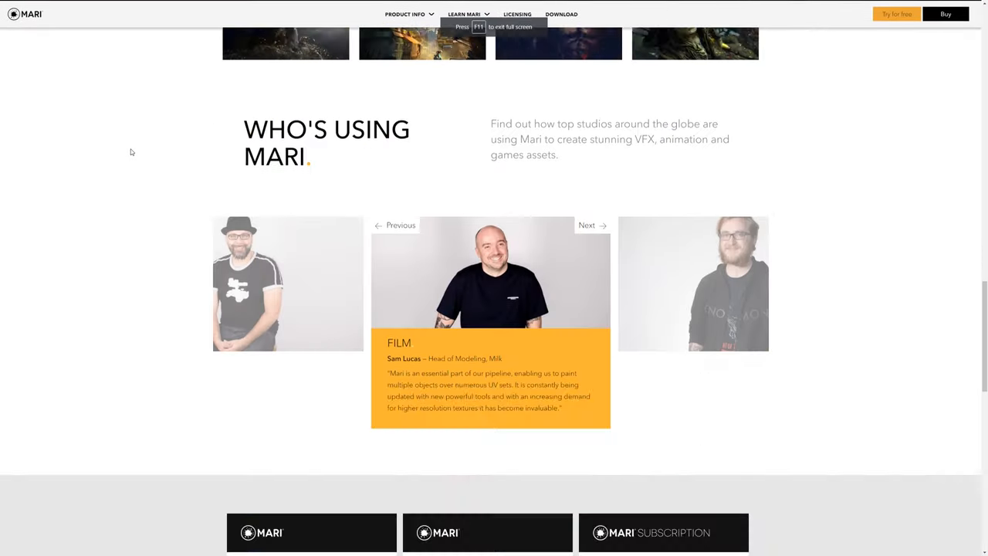
Scroll past 'Who's using Mari' to pricing: buy £1,543, rent £509, or subscribe.
{"action": "scroll", "scroll_direction": "down", "scroll_amount": 3}
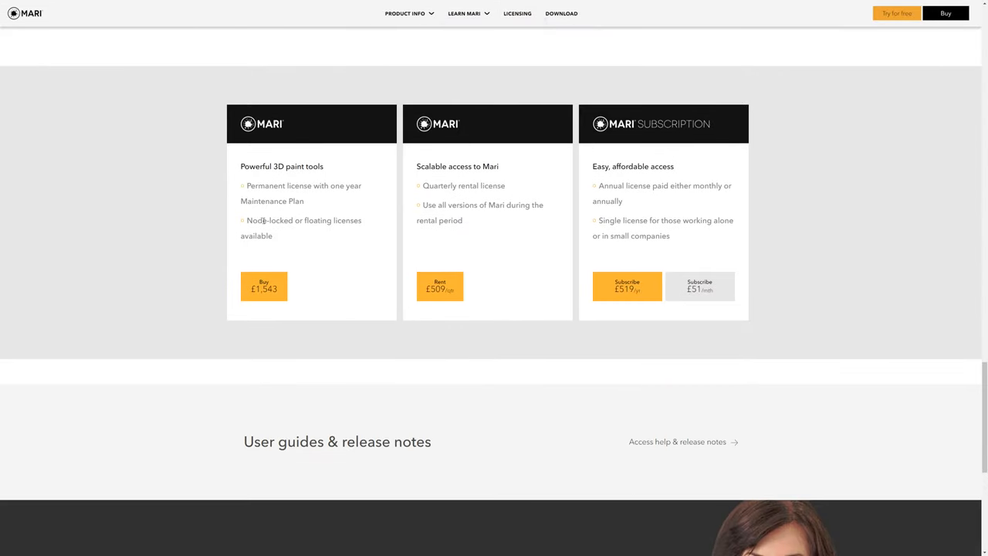
{"action": "mouse_move", "coordinate": [166, 300]}
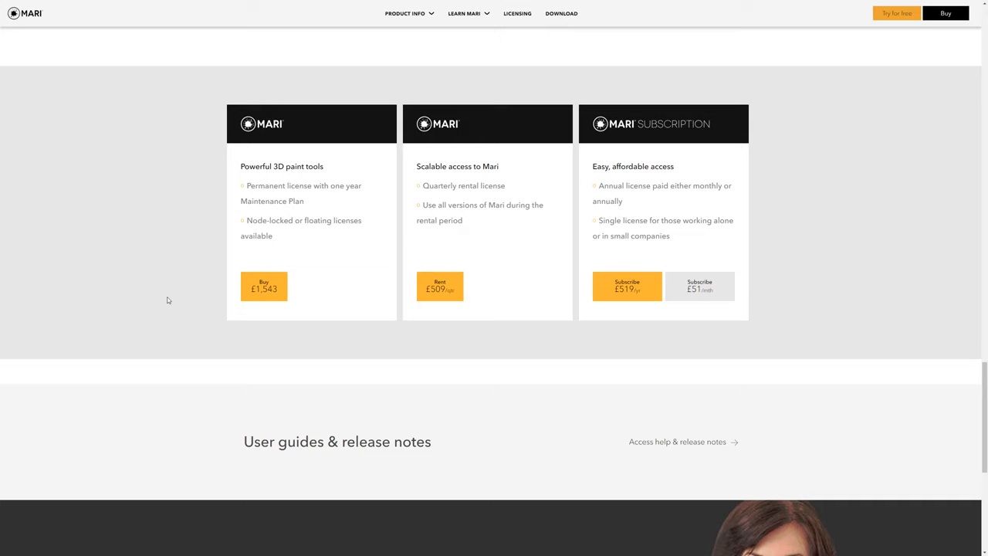
{"action": "scroll", "scroll_direction": "down", "scroll_amount": 3}
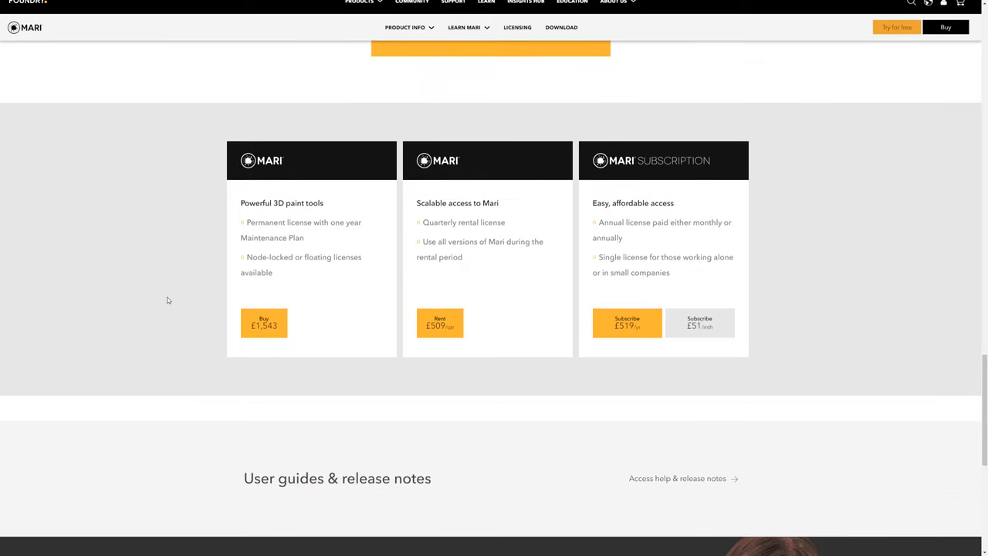
{"action": "scroll", "scroll_direction": "down", "scroll_amount": 3}
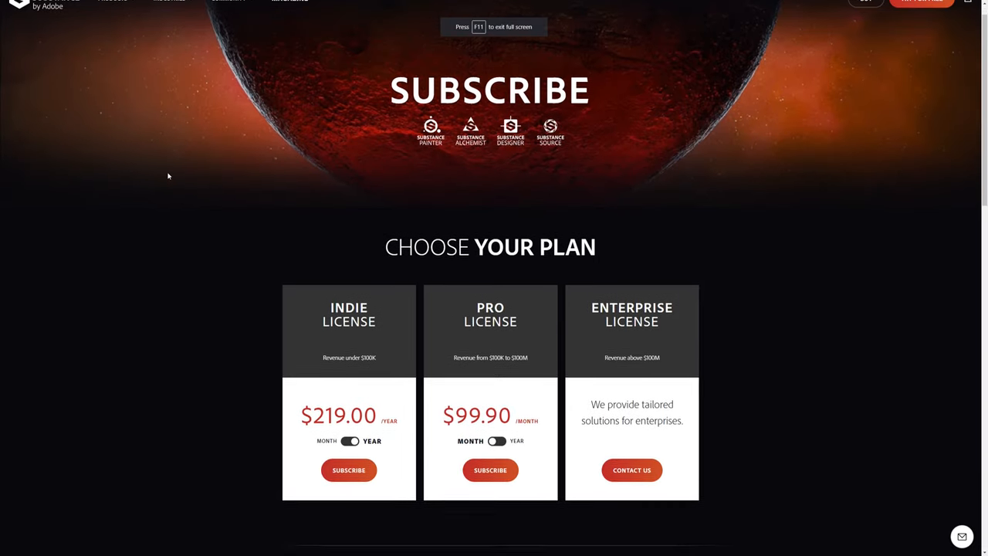
Scroll to Choose Your Plan, showing Indie at $219.00/year and Pro at $99.90/month.
{"action": "scroll", "scroll_direction": "down", "scroll_amount": 3}
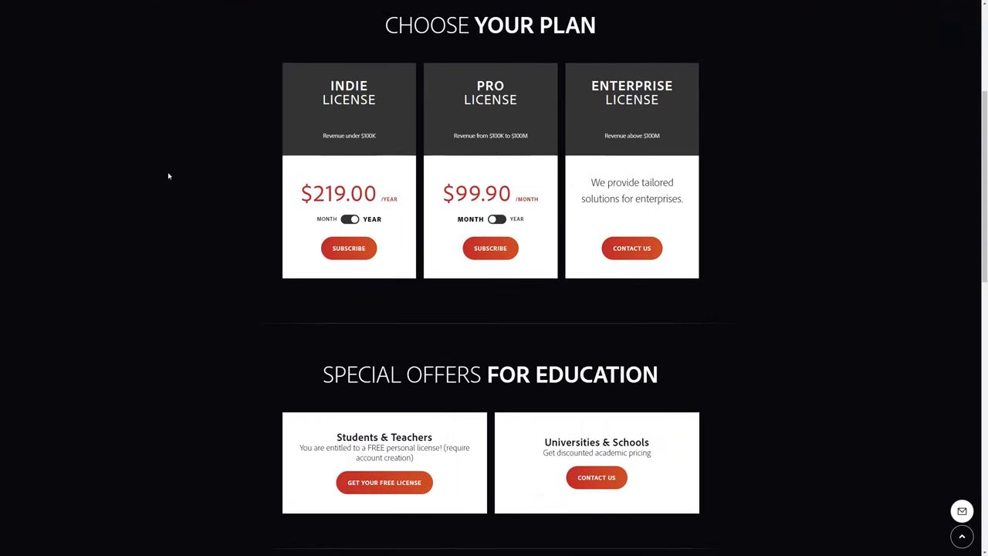
{"action": "scroll", "scroll_direction": "down", "scroll_amount": 3}
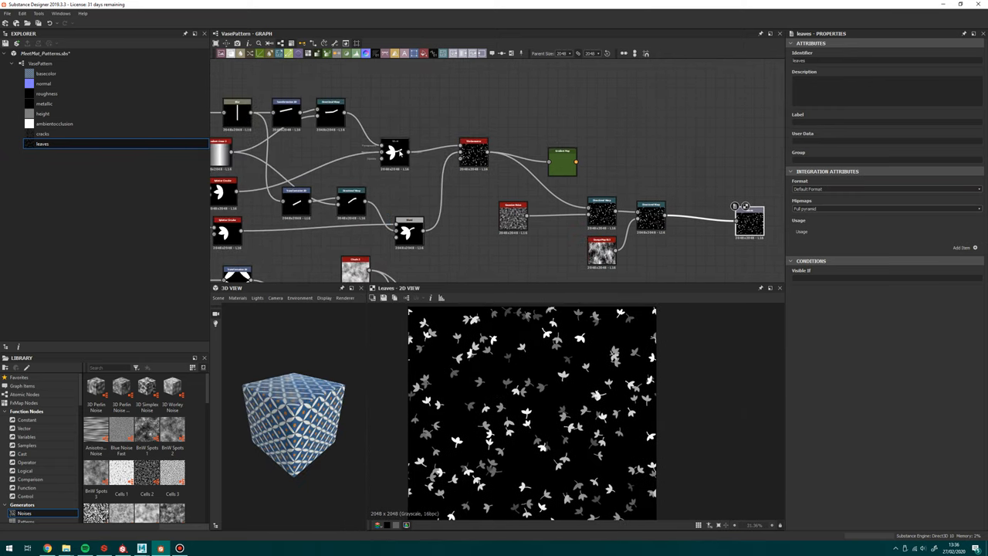
Preview the VasePattern leaves output in the 2D view, then move to the Mari Extension Pack video.
{"action": "left_click", "coordinate": [473, 151]}
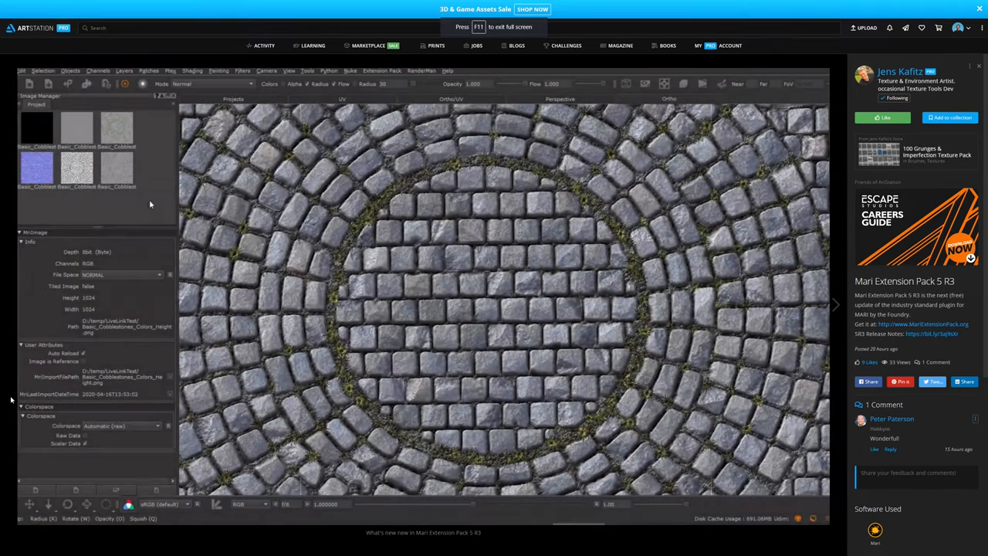
{"action": "right_click", "coordinate": [75, 127]}
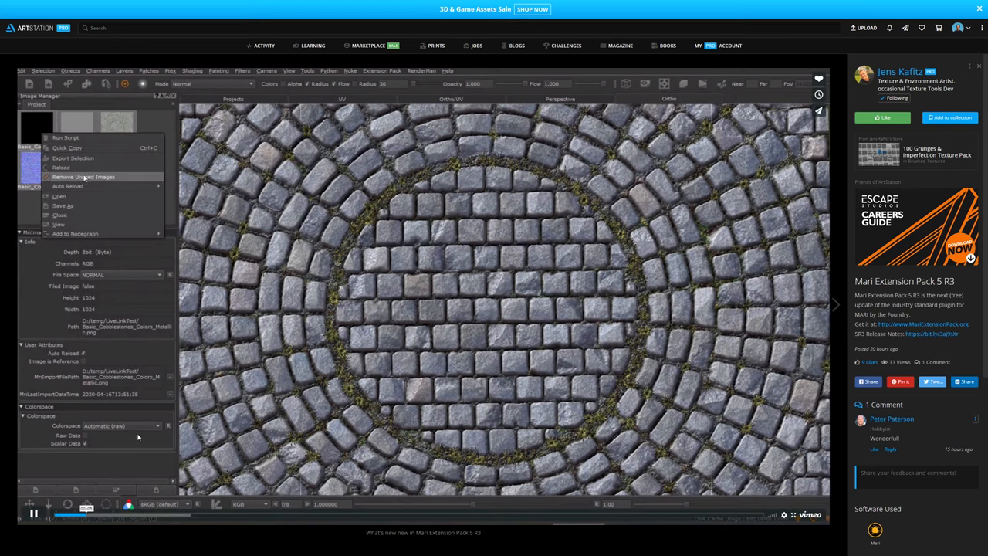